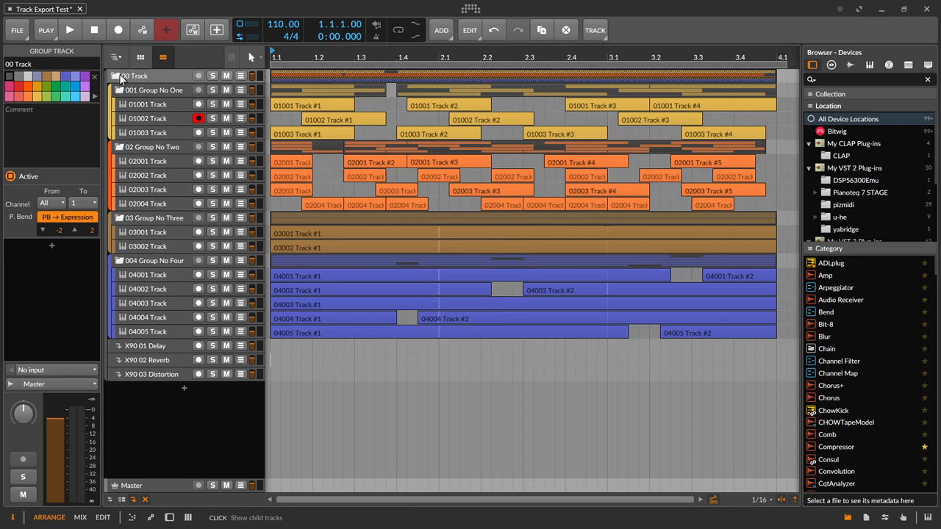
Collapse and re-expand the 00 Track group, select 001 Group No One, then arm 01001 Track.
left_click(116, 77)
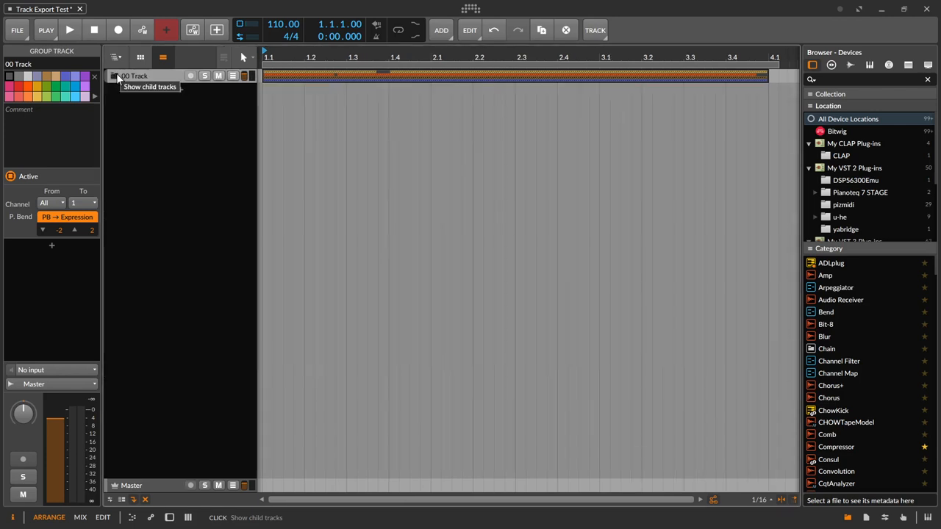
left_click(115, 76)
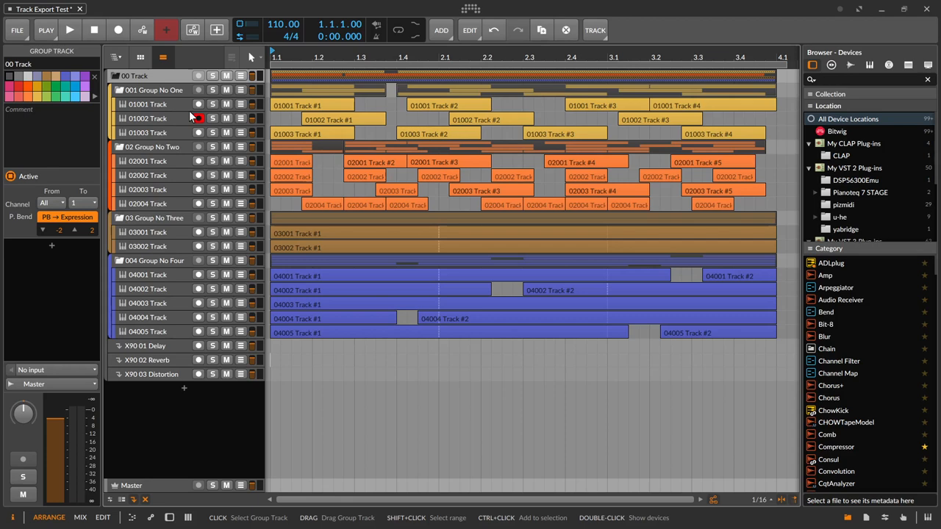
left_click(199, 119)
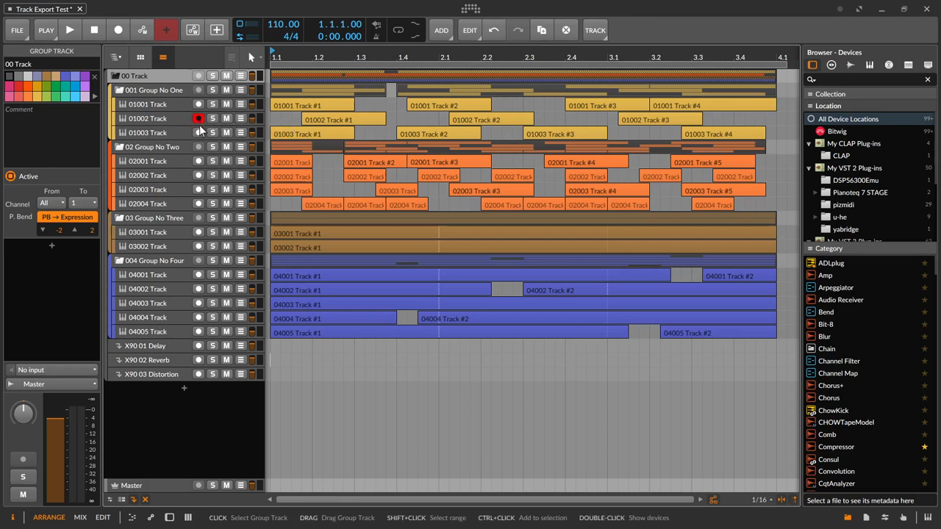
mouse_move(156, 99)
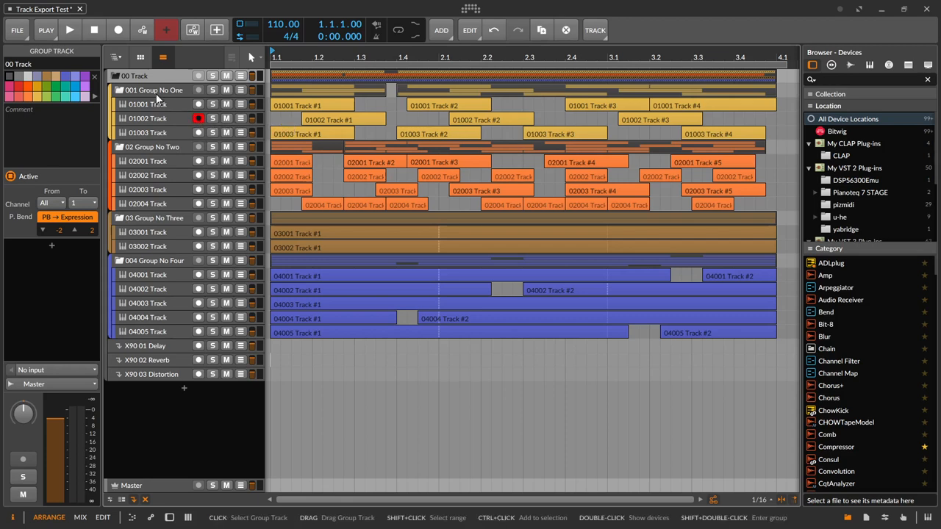
left_click(154, 89)
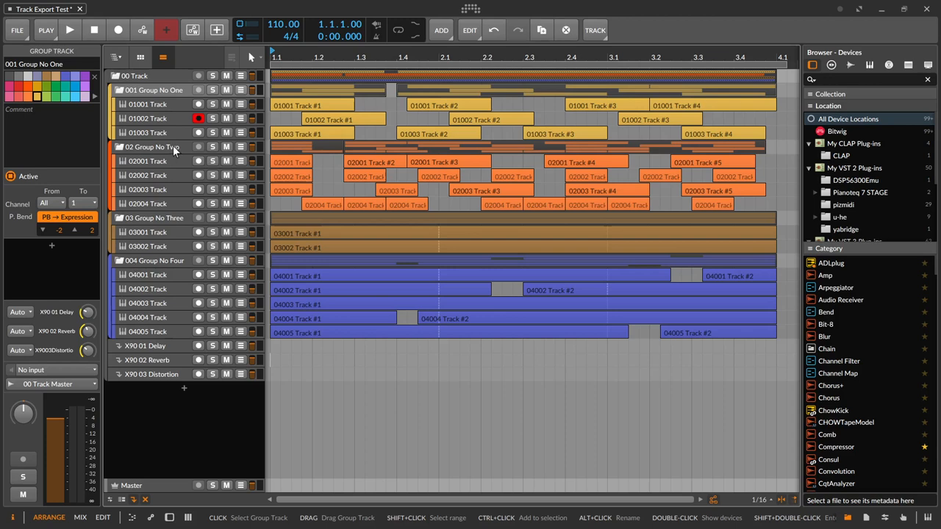
mouse_move(175, 117)
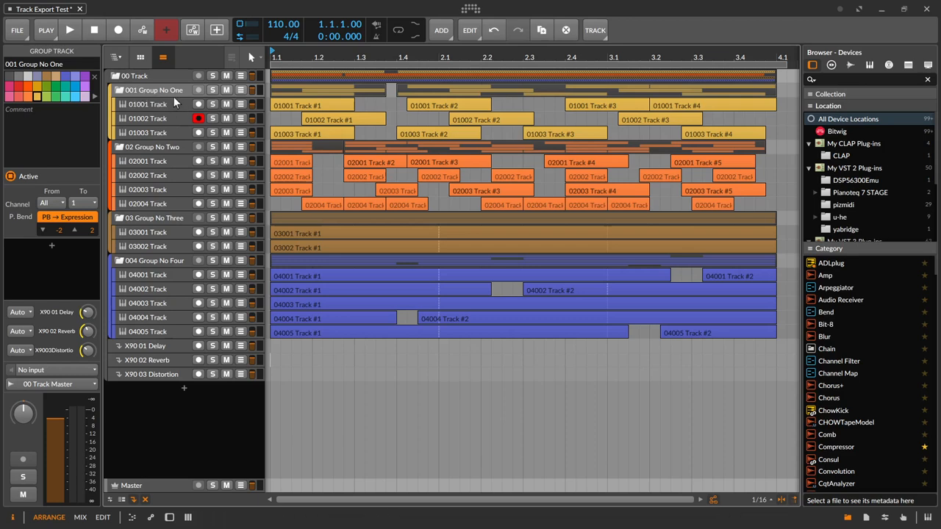
mouse_move(195, 103)
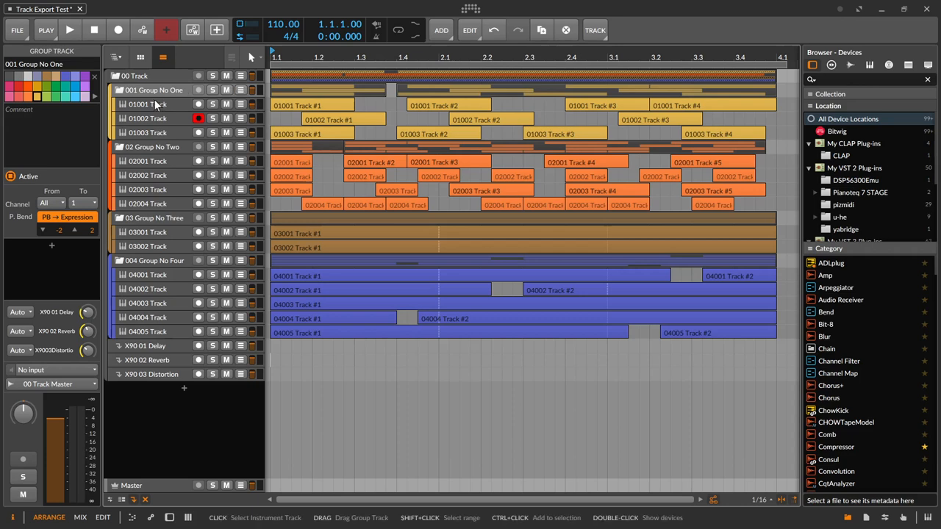
left_click(147, 104)
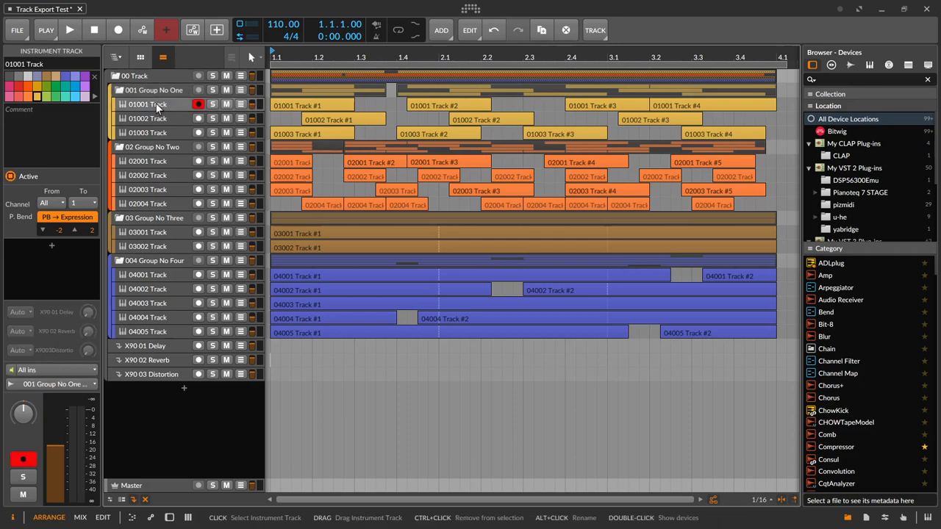
mouse_move(175, 112)
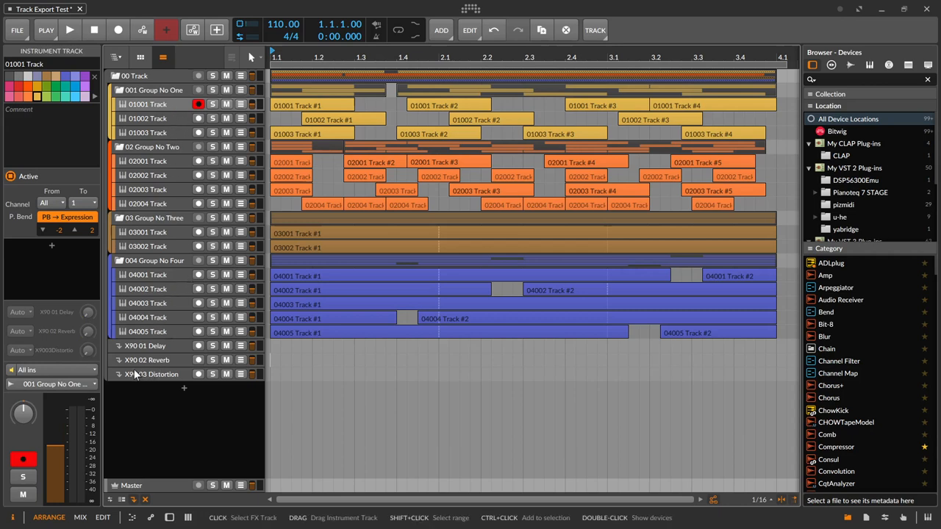
left_click(146, 345)
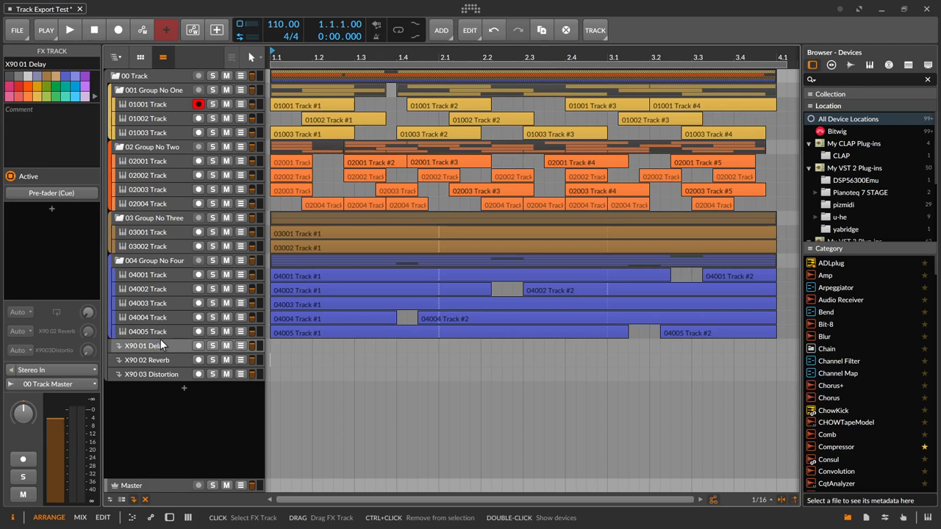
mouse_move(187, 352)
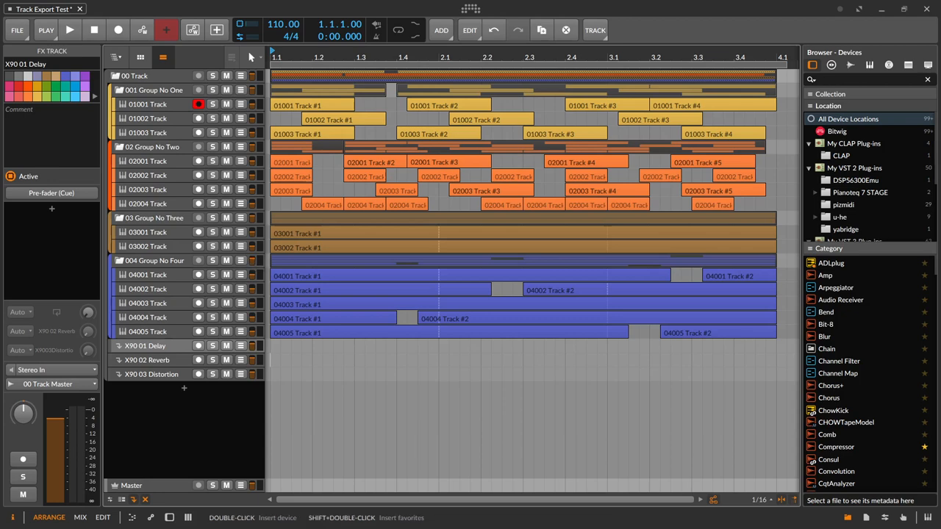
mouse_move(291, 354)
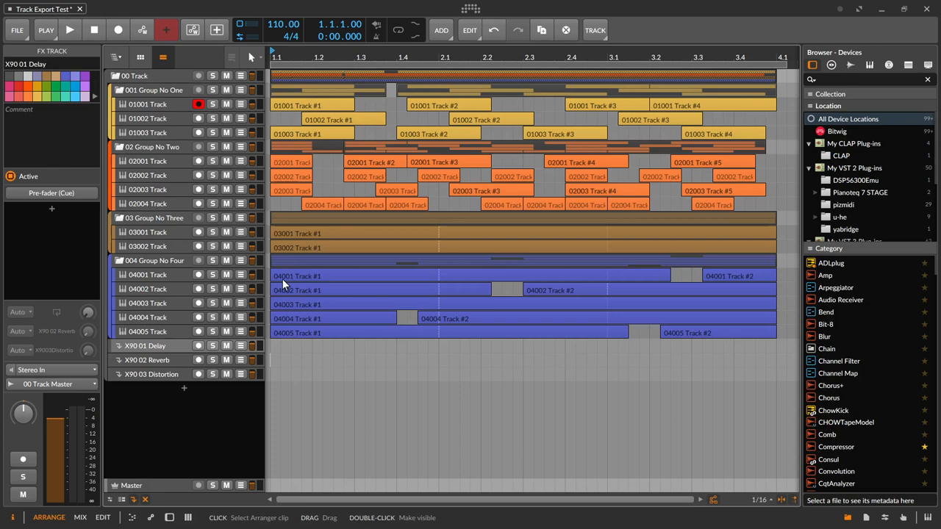
mouse_move(367, 354)
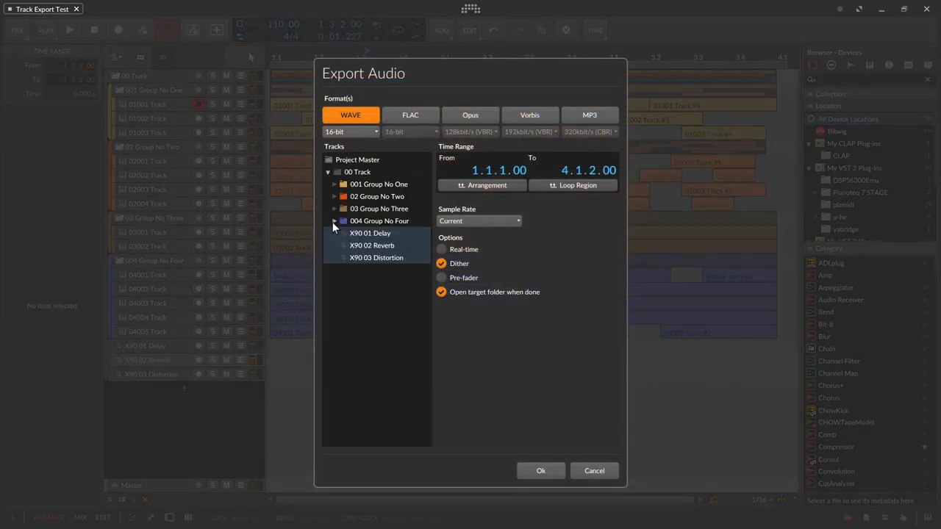
Export every track, group and master as WAVE files into the Test Export folder.
left_click(334, 220)
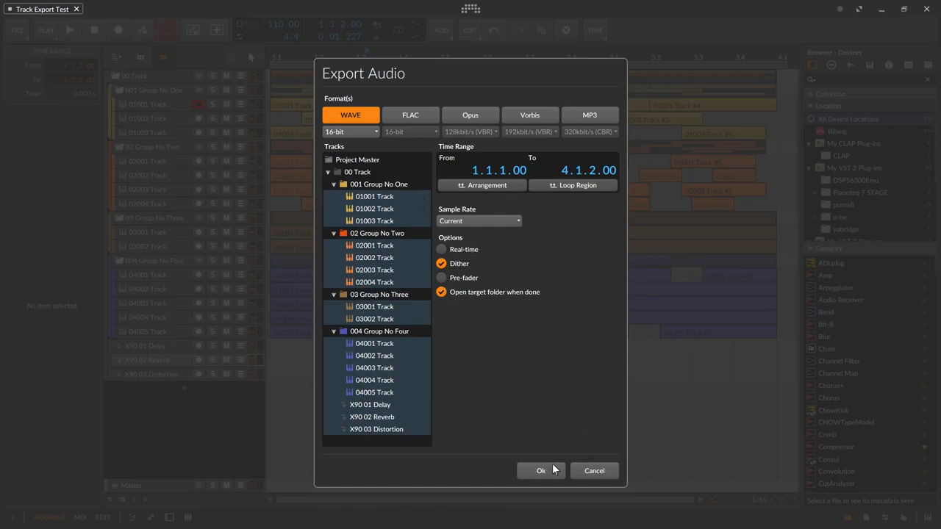
left_click(540, 471)
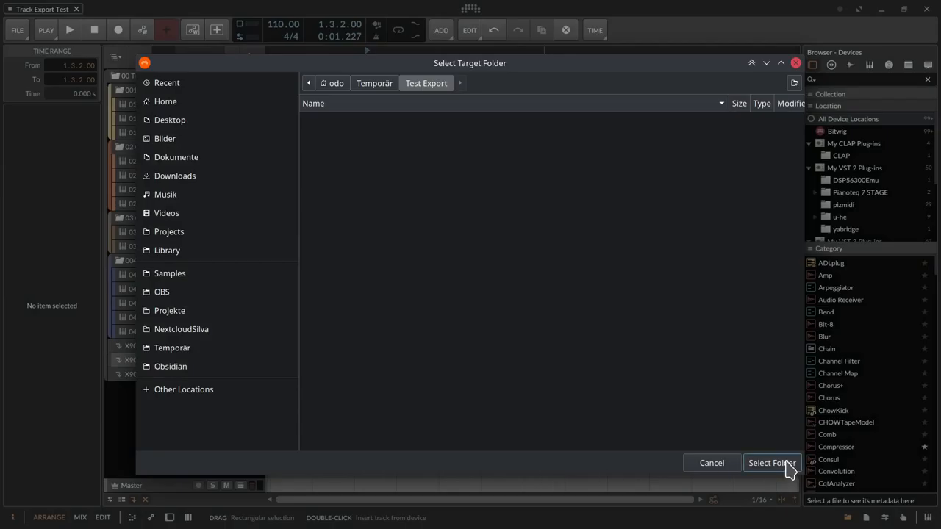
left_click(772, 462)
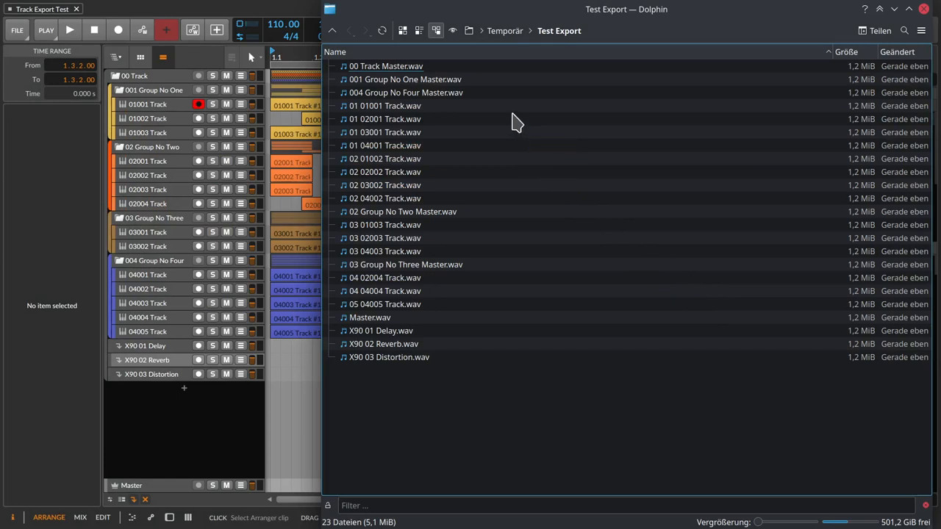
Select the six group and master WAV files in Test Export and delete them.
left_click(386, 118)
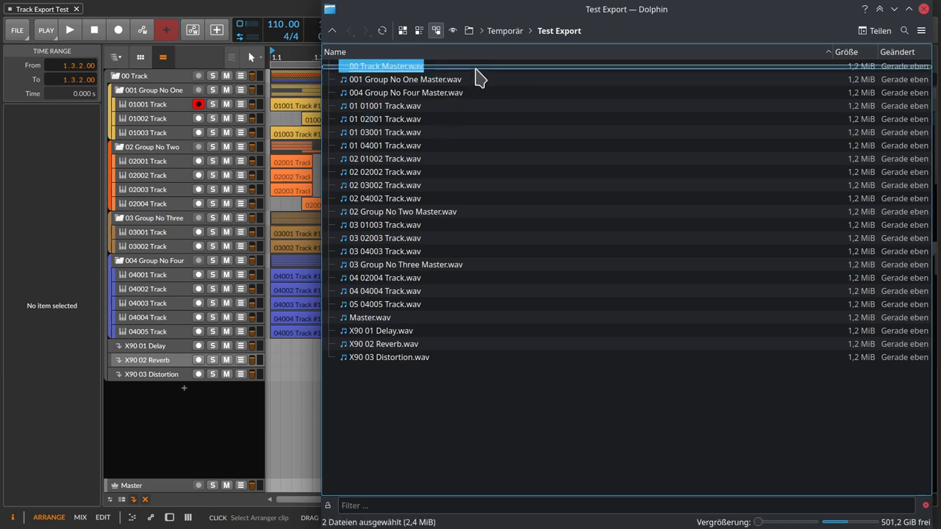
left_click(384, 65)
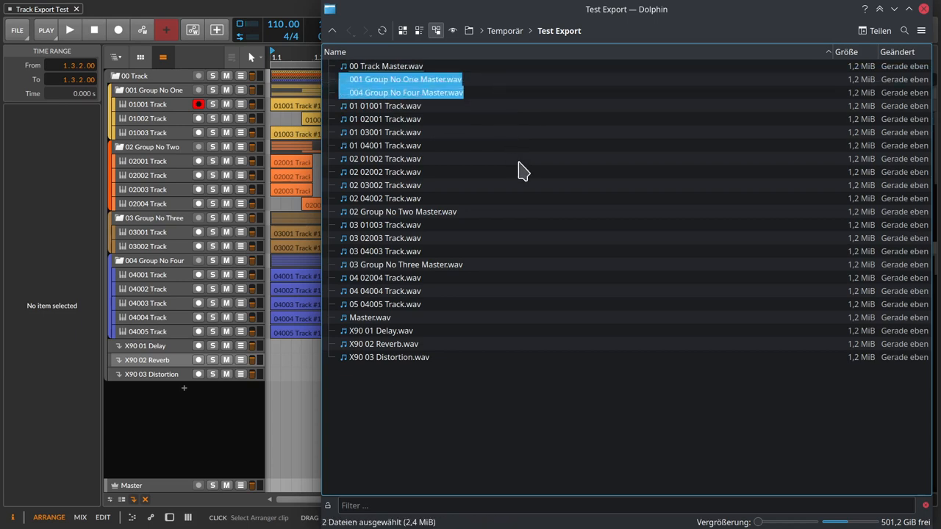
left_click(403, 212)
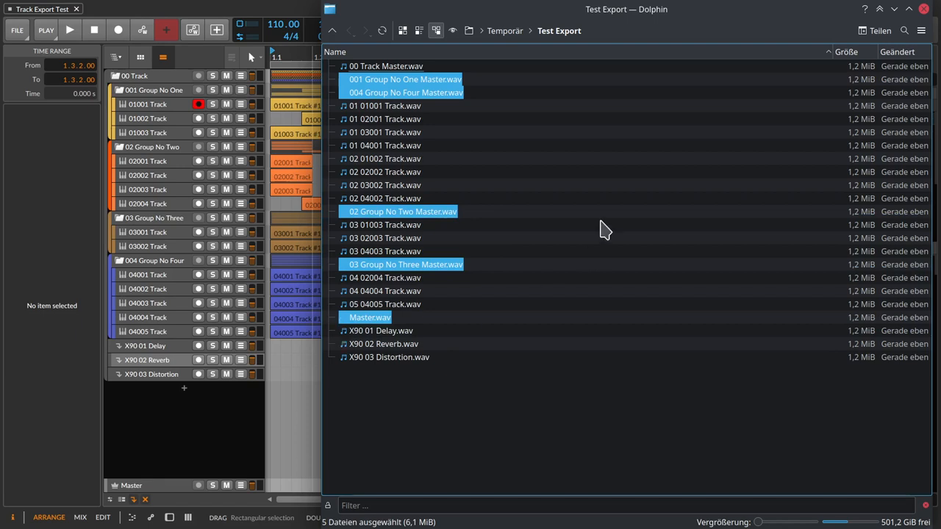
mouse_move(550, 242)
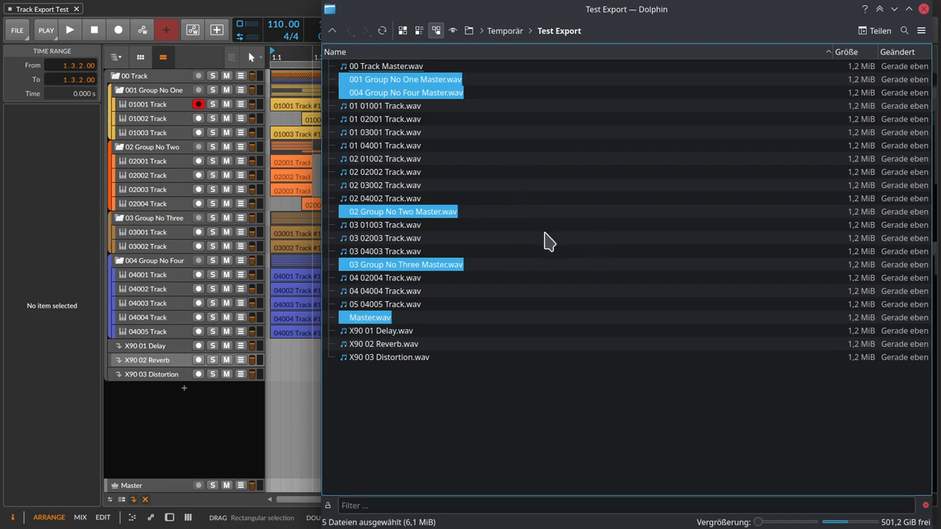
left_click(386, 66)
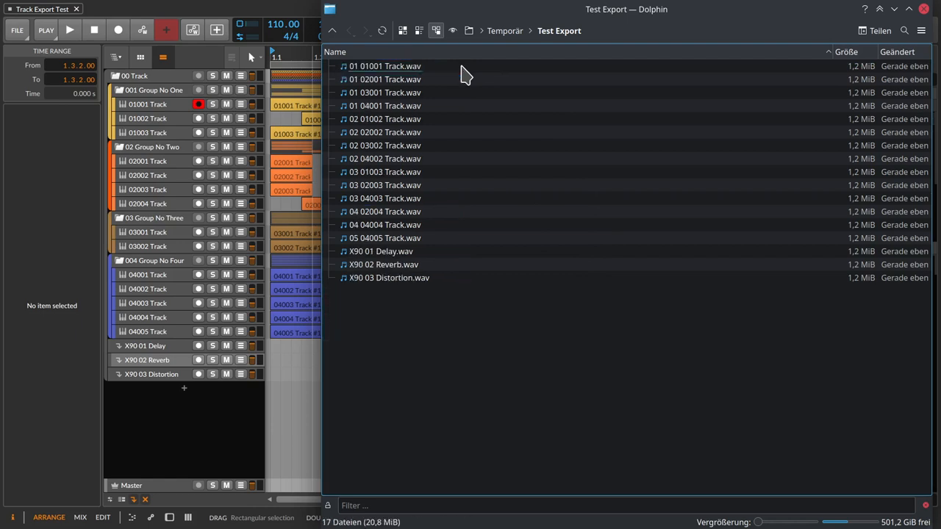
left_click(384, 172)
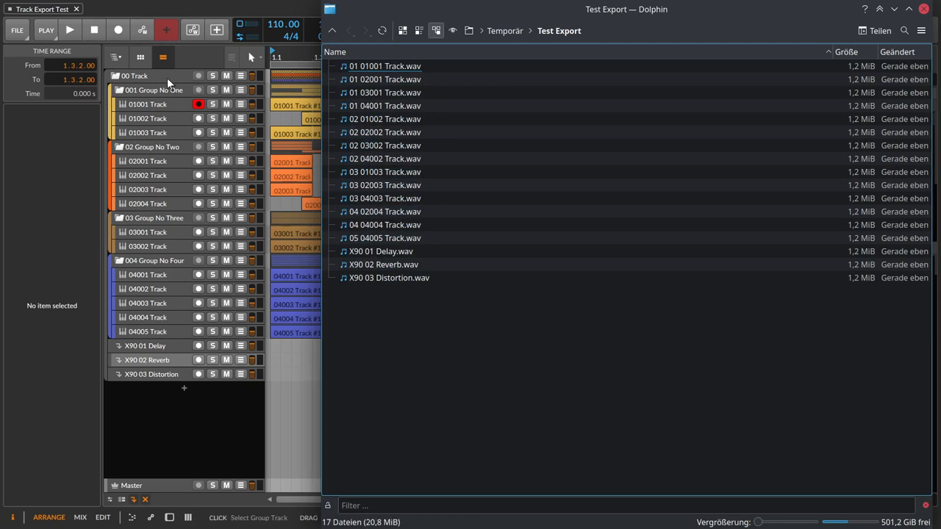
mouse_move(533, 474)
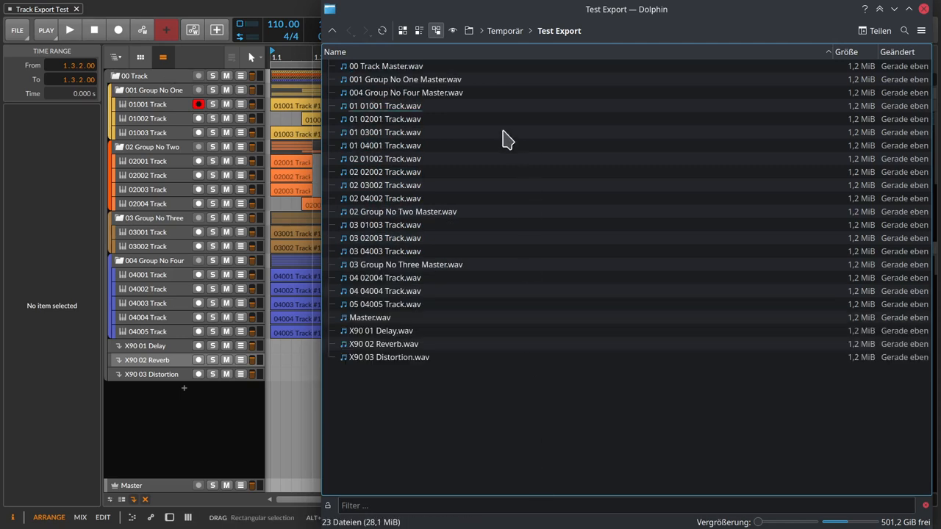
left_click(406, 92)
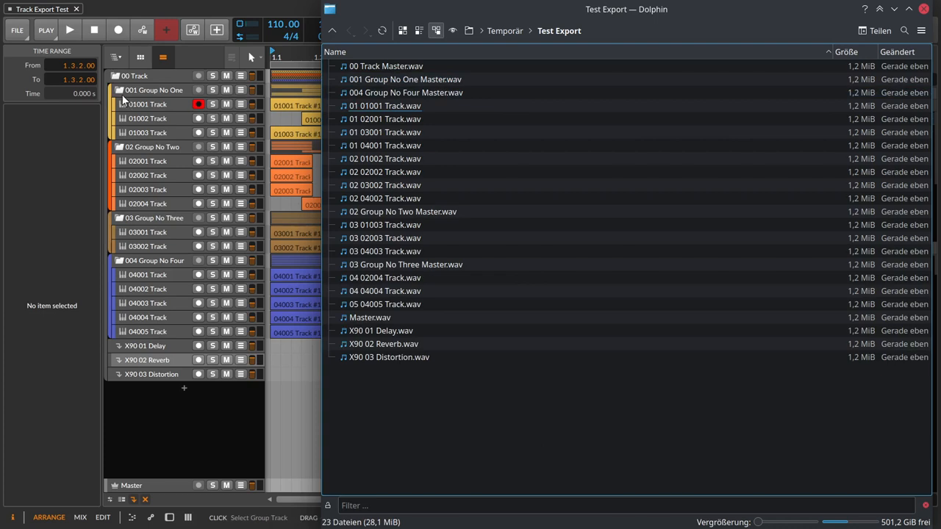
left_click(405, 80)
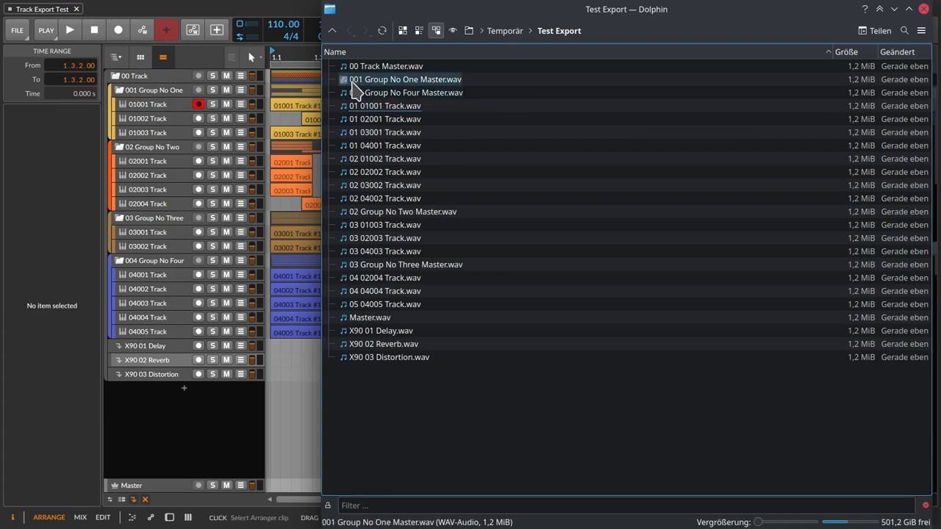
mouse_move(367, 92)
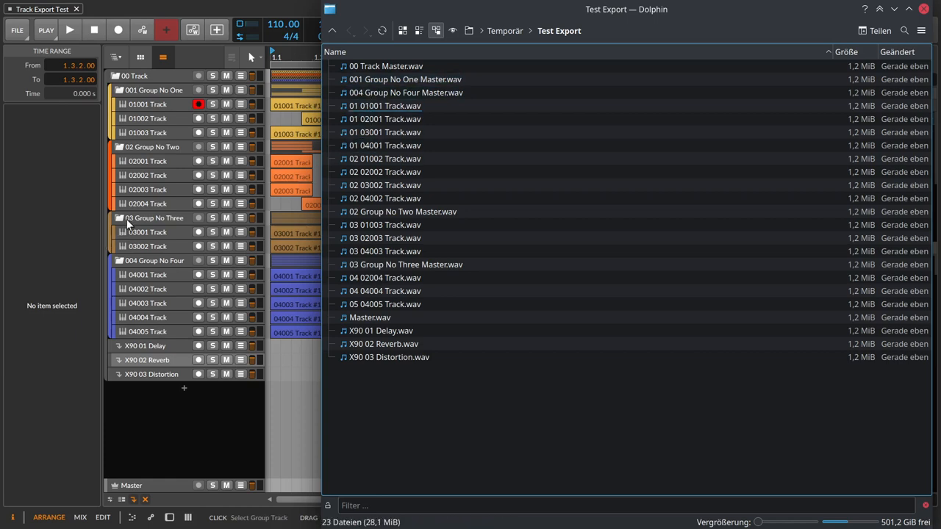
mouse_move(165, 226)
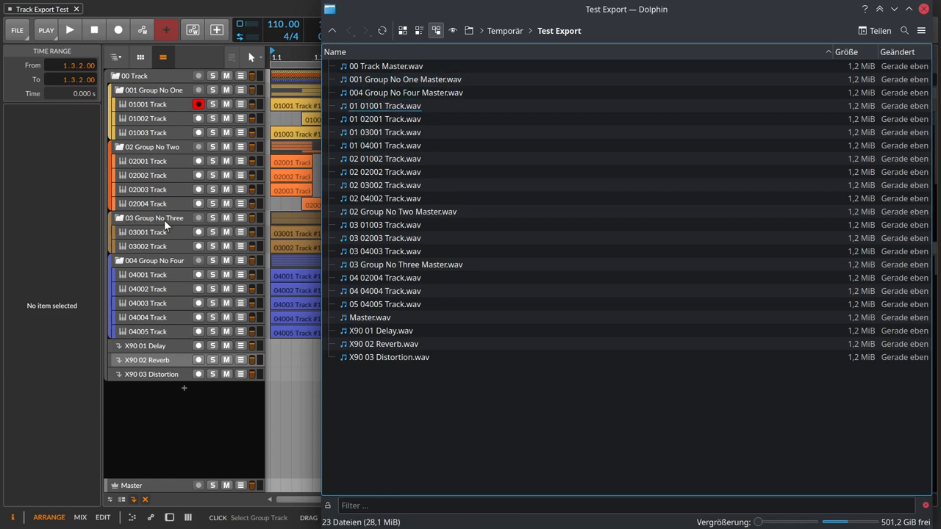
left_click(385, 277)
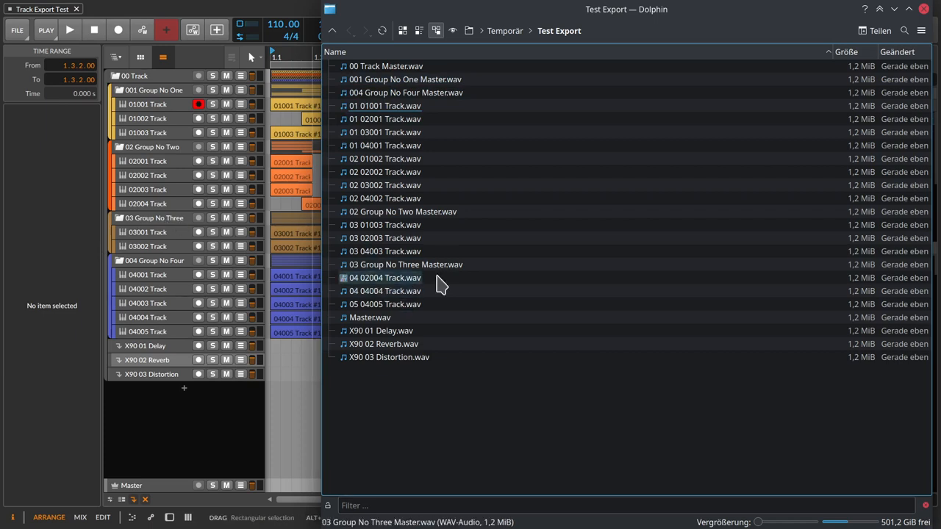
left_click(405, 264)
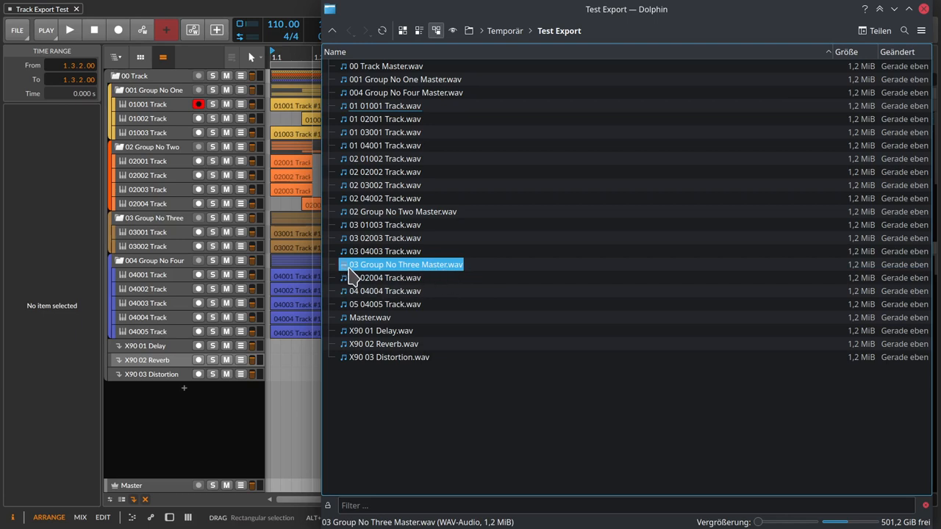
mouse_move(361, 281)
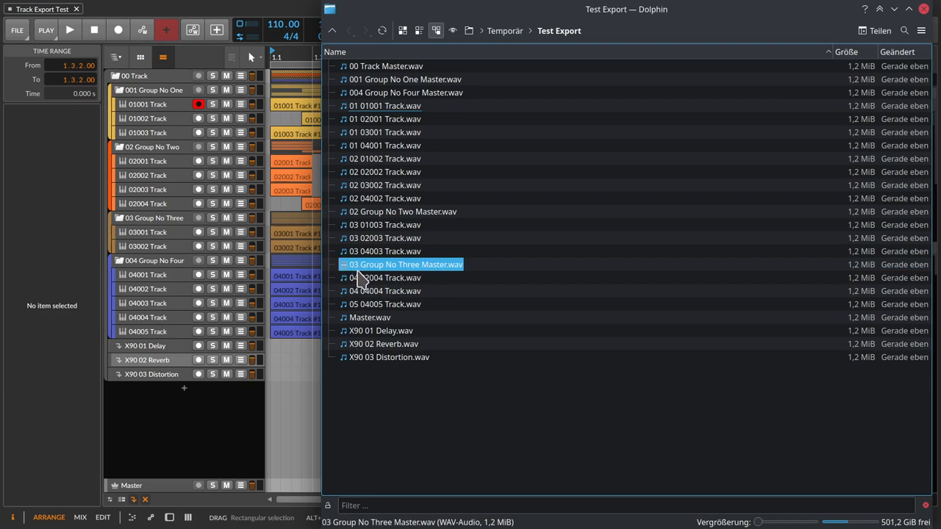
mouse_move(380, 275)
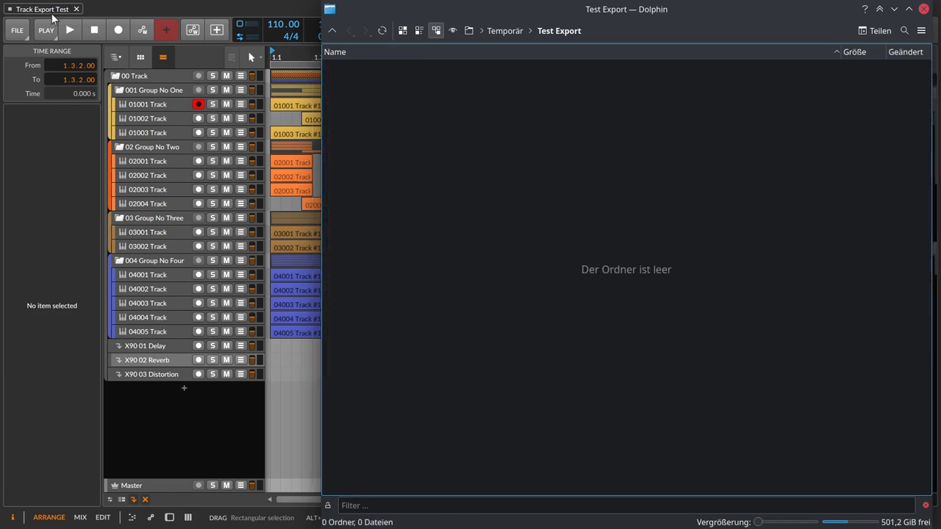
Re-export all 23 WAVs into Test Export via File > Export Audio, then reopen Export Audio.
left_click(17, 30)
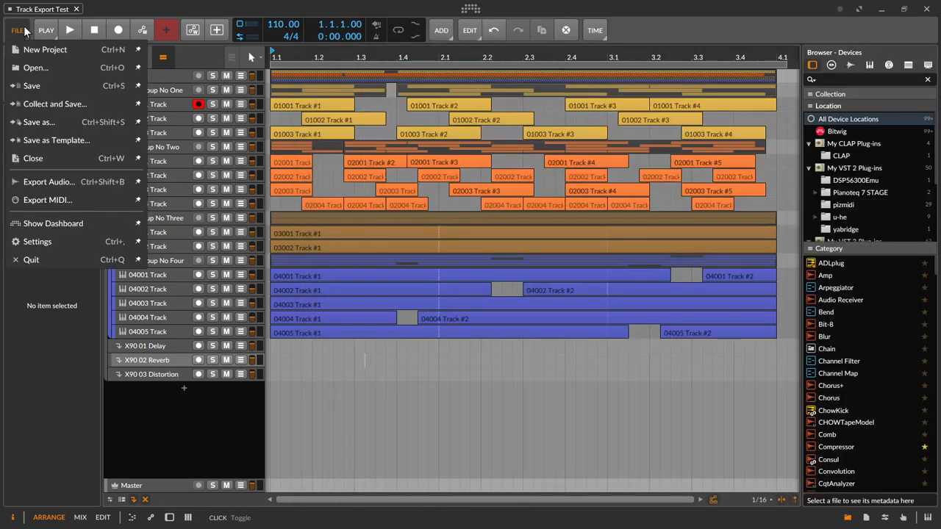
left_click(49, 182)
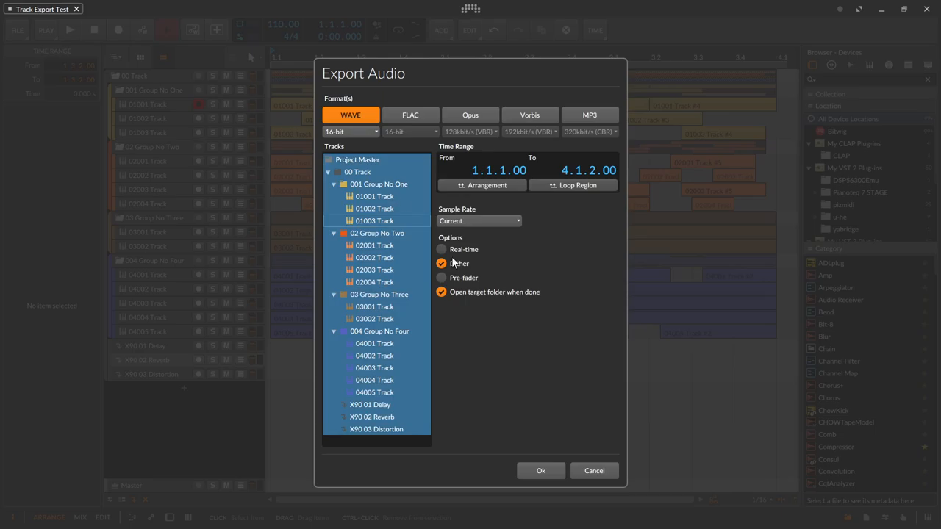
left_click(540, 470)
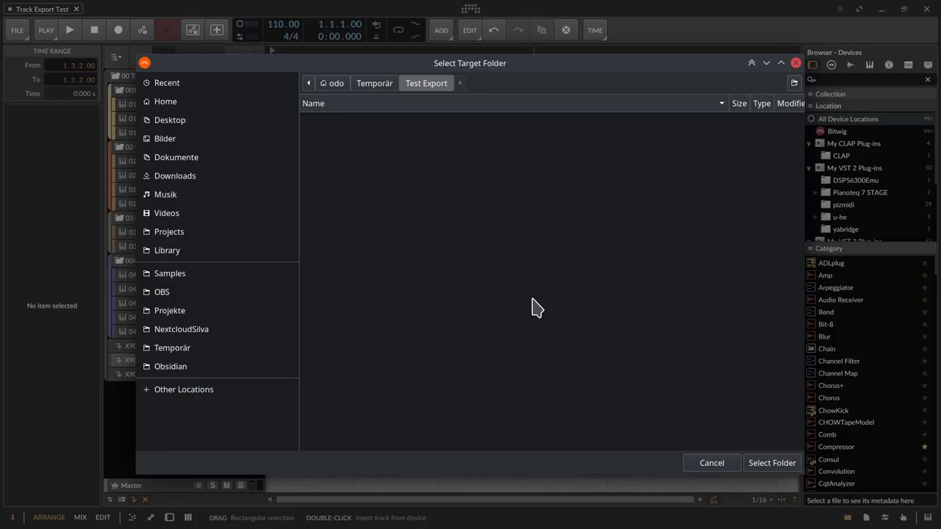
left_click(772, 463)
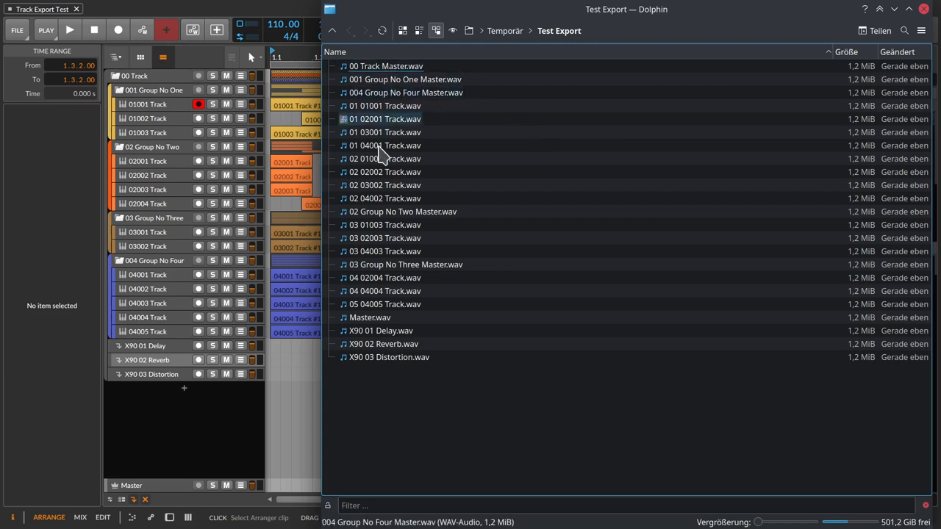
key("ctrl+a")
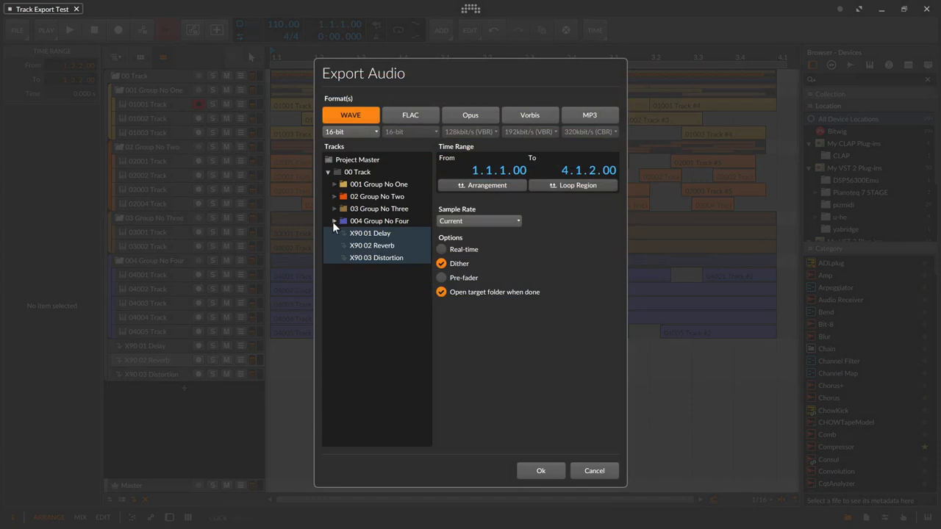
Export all tracks into Test Export again, adding four numbered group-master duplicates.
left_click(335, 184)
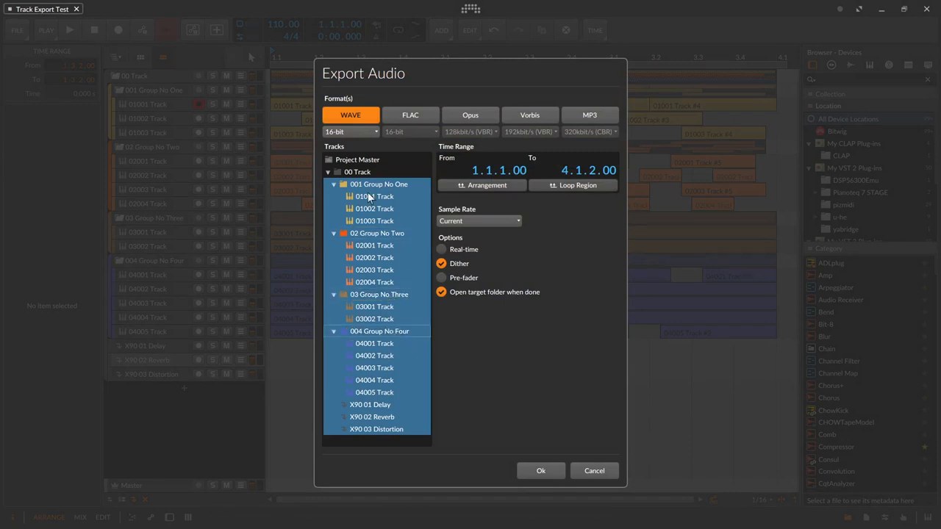
mouse_move(541, 471)
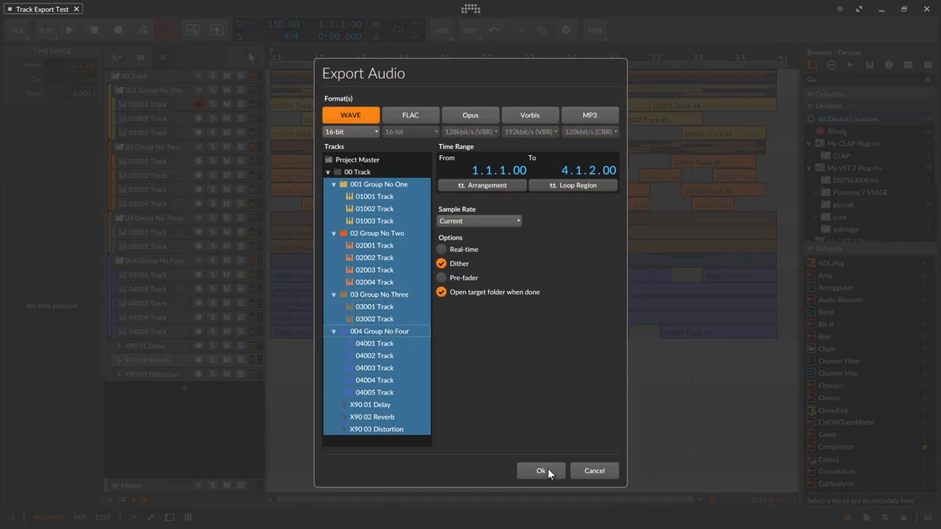
left_click(541, 470)
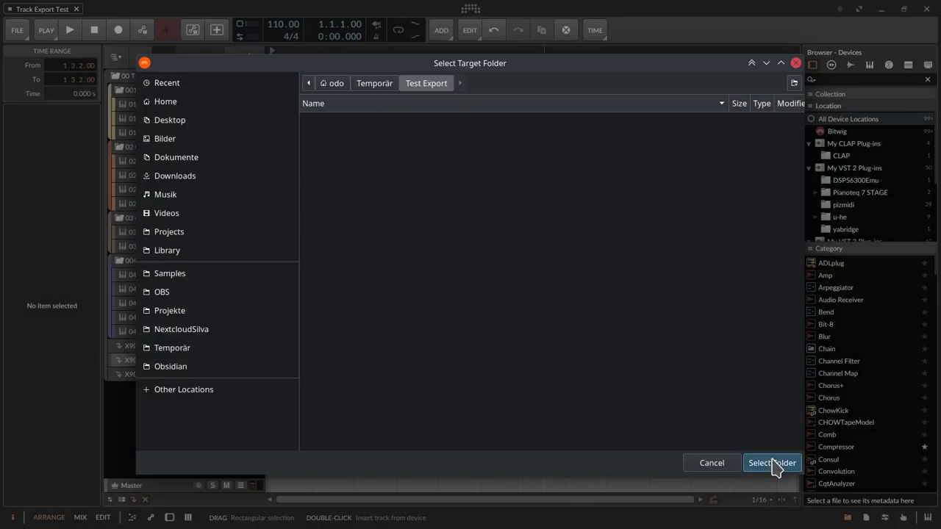
left_click(771, 463)
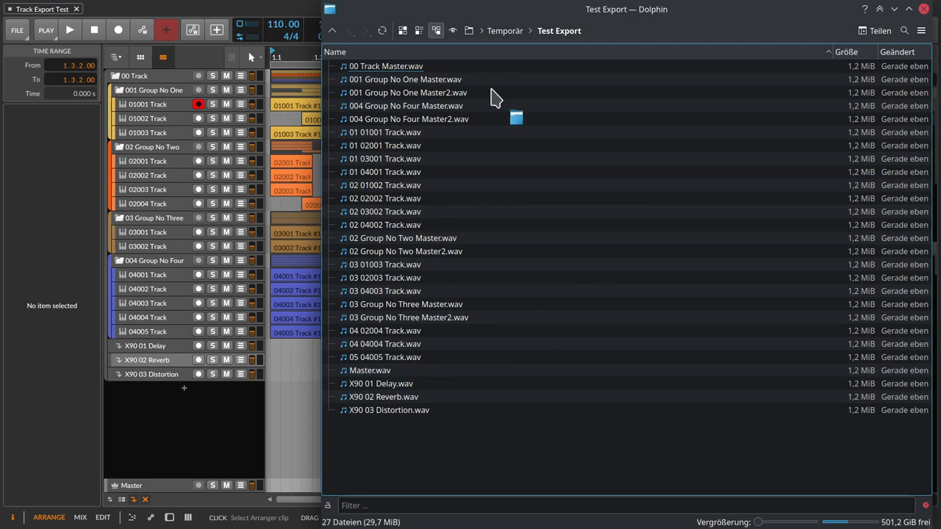
Inspect duplicates like 004 Group No Four Master2.wav in Dolphin, deselect, and return to Bitwig.
left_click(405, 79)
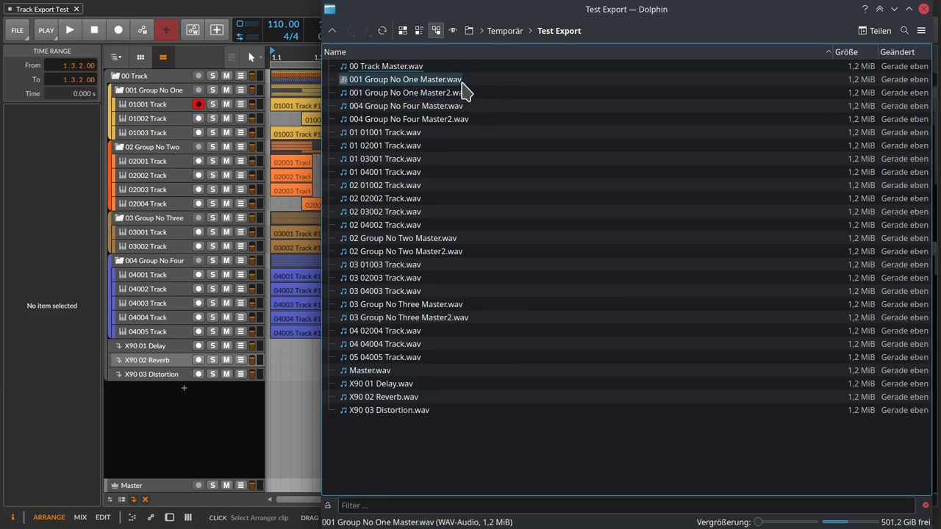
left_click(405, 91)
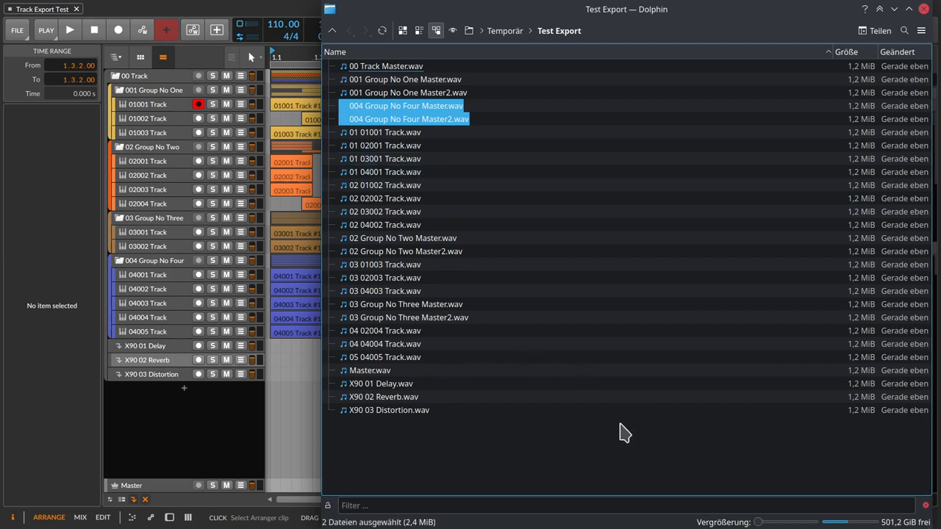
left_click(522, 128)
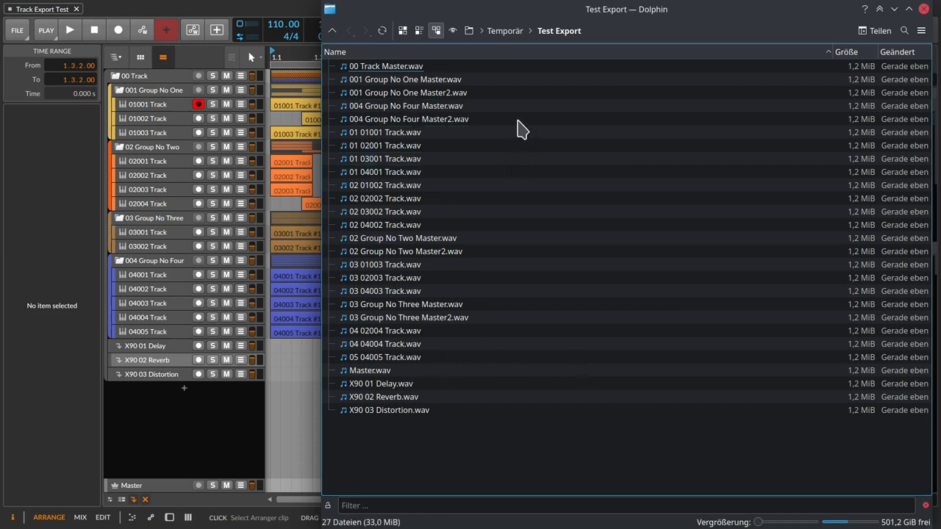
key("ctrl+a")
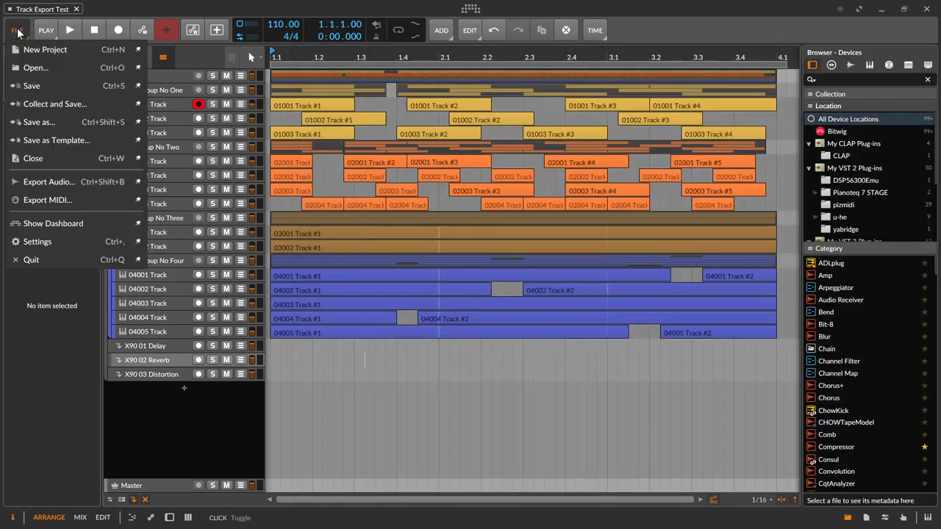
mouse_move(48, 182)
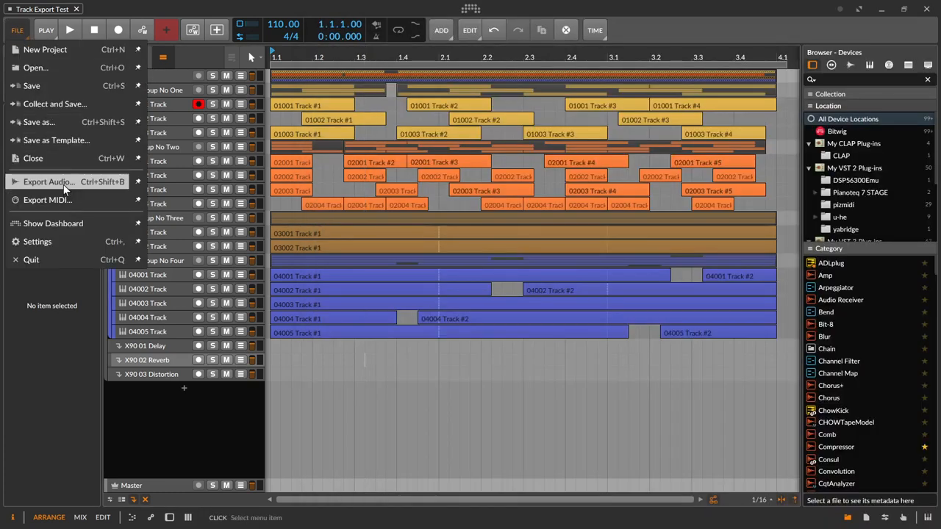
Reopen Export Audio with every project track and group selected for WAV export.
left_click(49, 182)
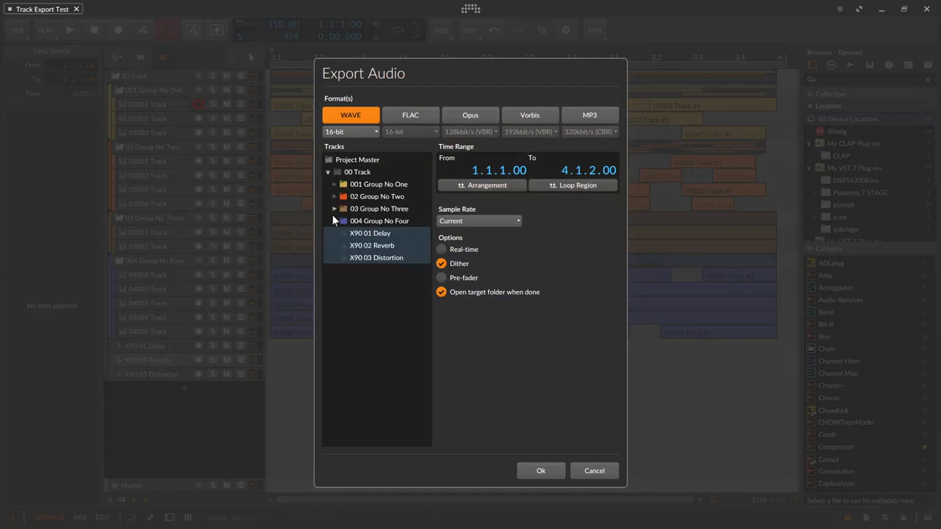
left_click(334, 184)
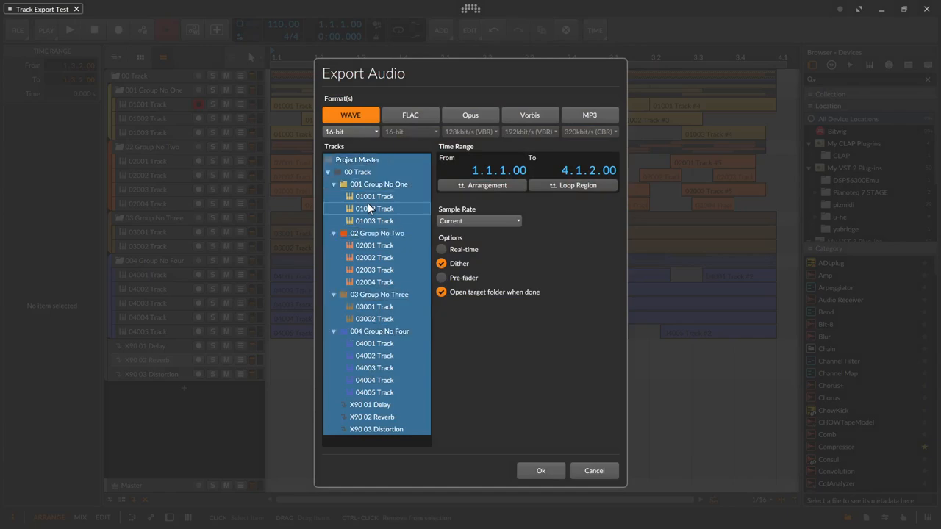
left_click(595, 470)
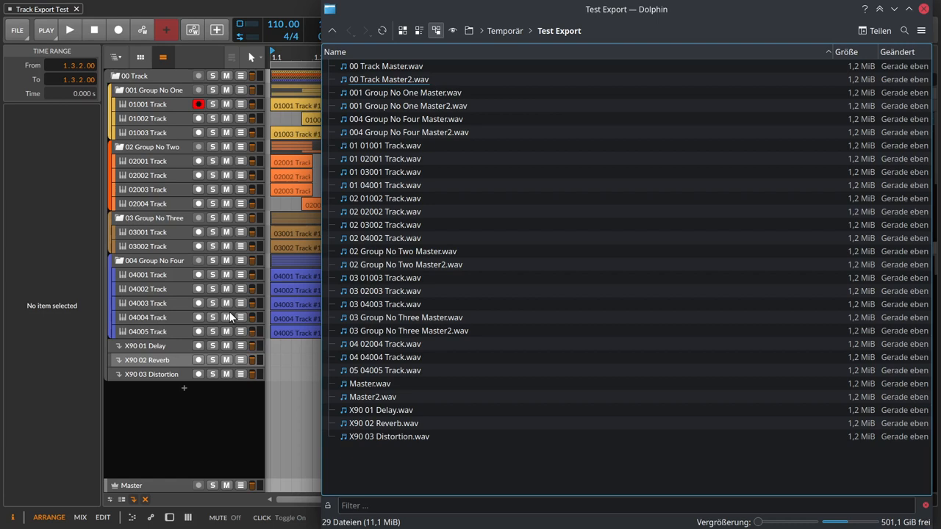
left_click(406, 119)
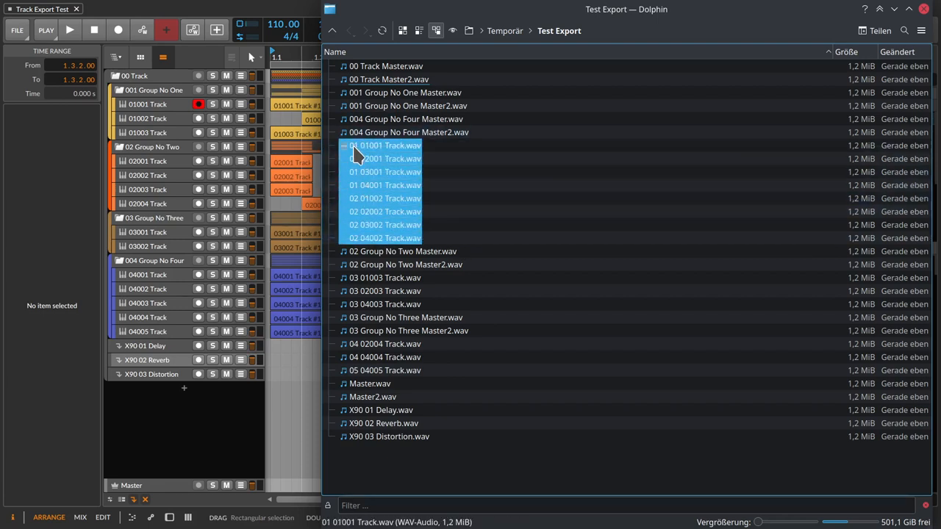
left_click(513, 255)
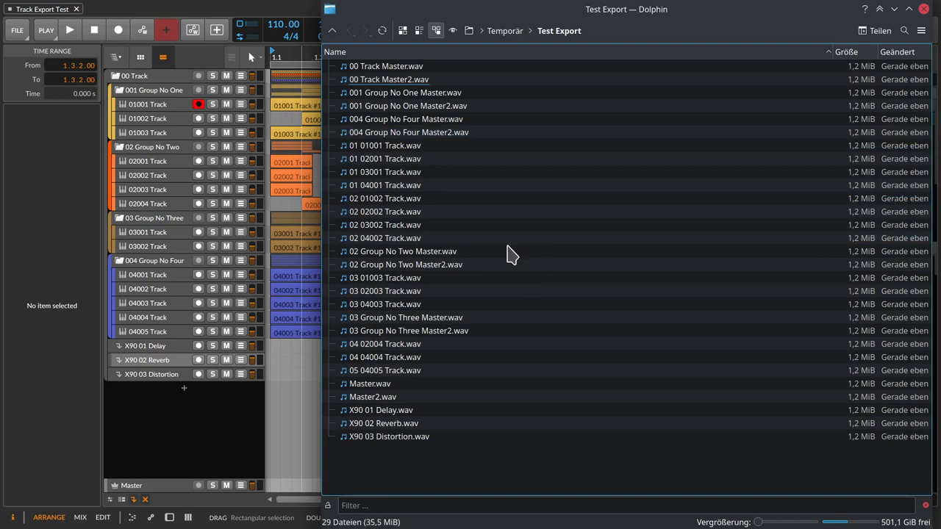
mouse_move(513, 255)
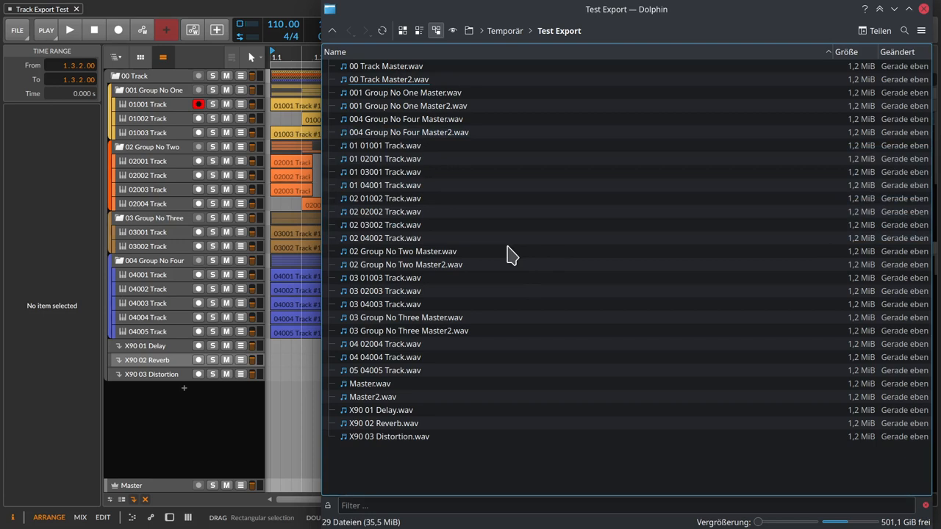
mouse_move(463, 243)
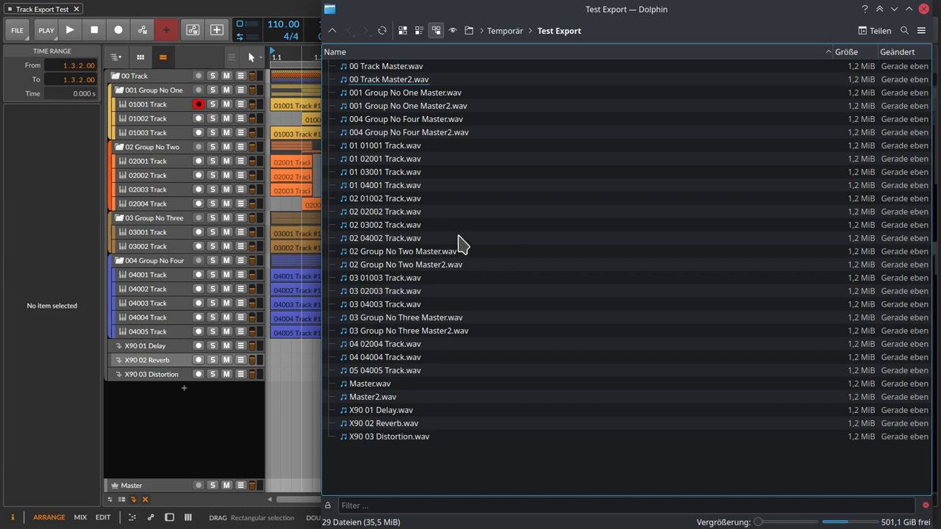
mouse_move(461, 244)
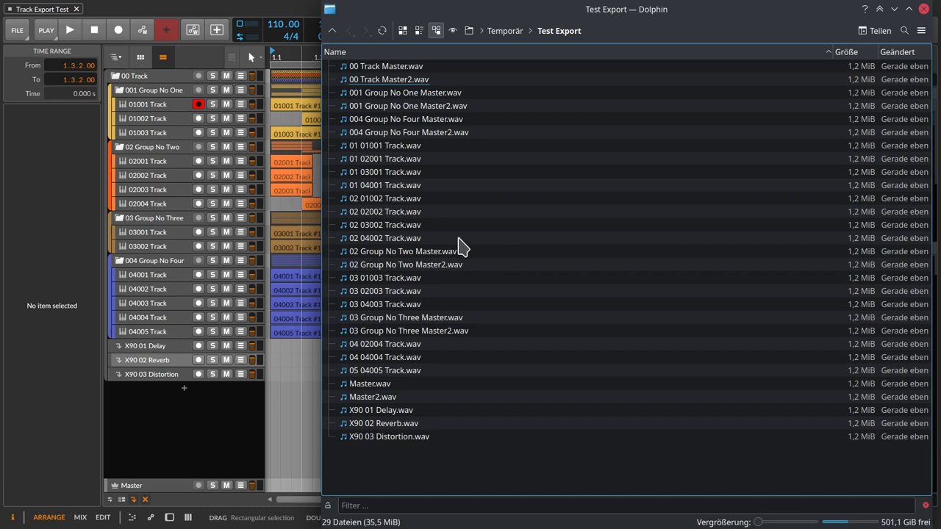
mouse_move(460, 247)
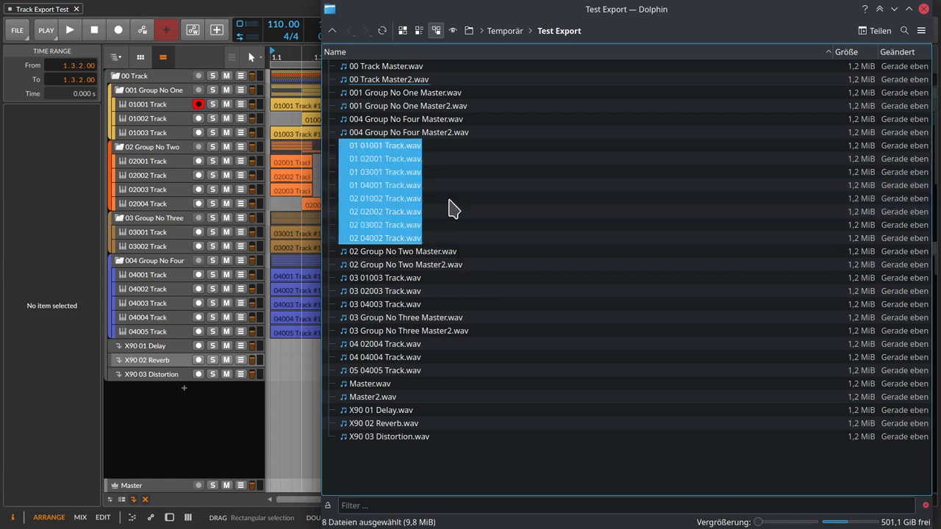
left_click(385, 238)
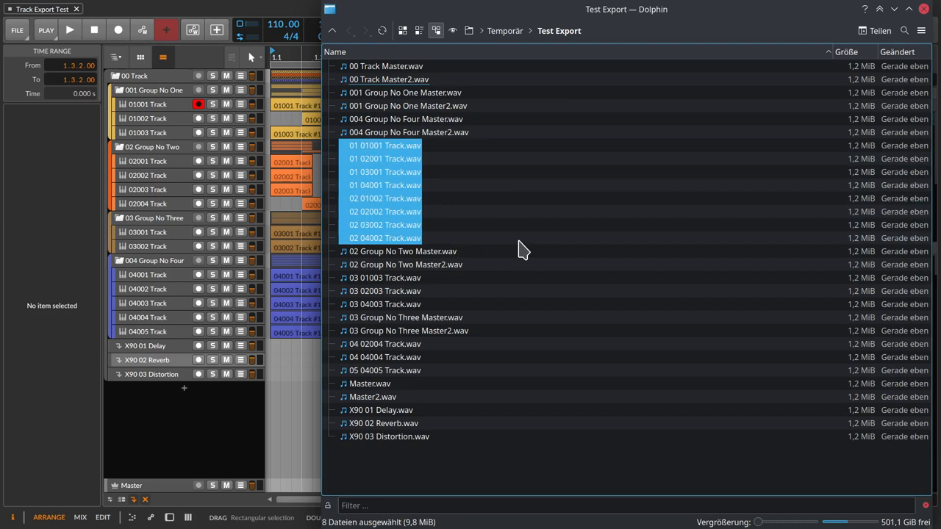
mouse_move(489, 296)
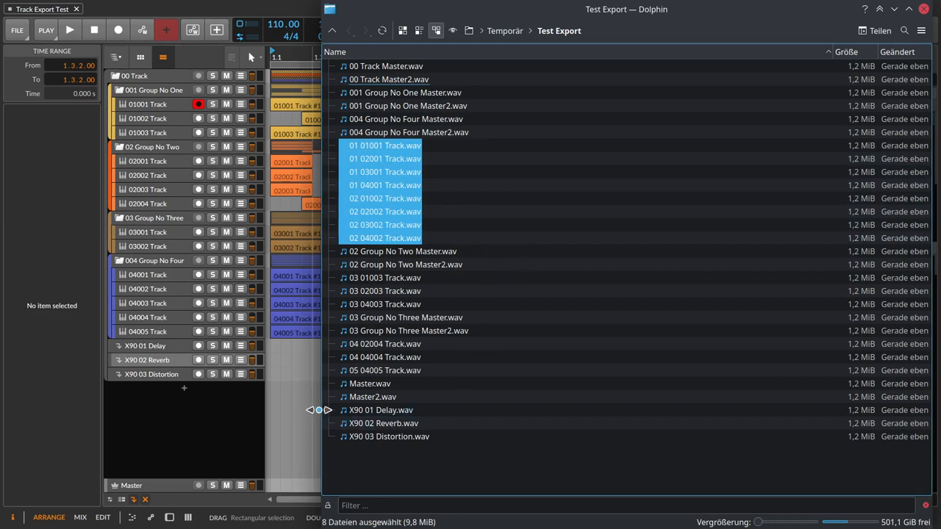
mouse_move(503, 180)
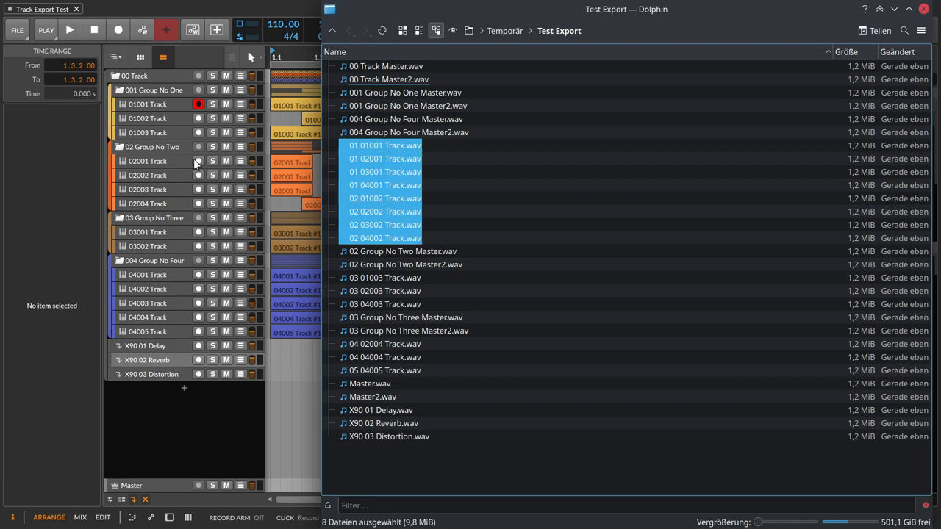
mouse_move(182, 108)
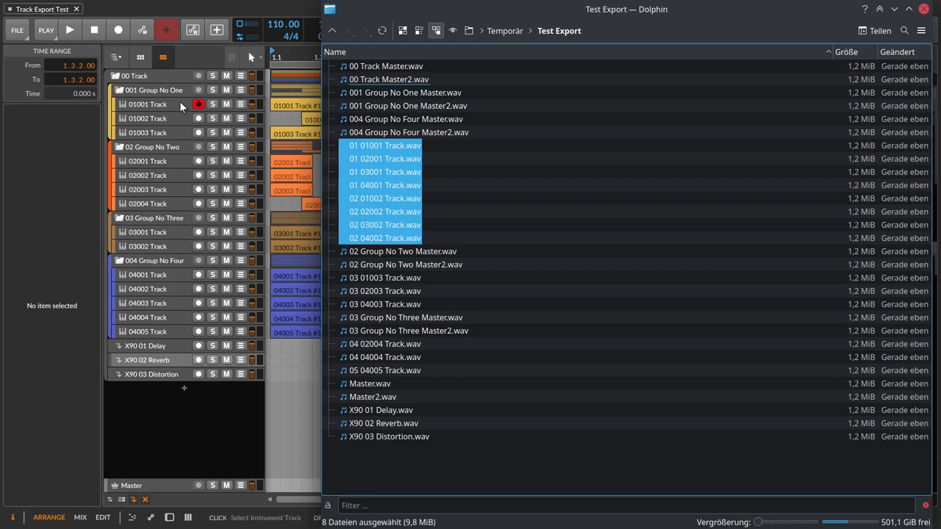
mouse_move(169, 188)
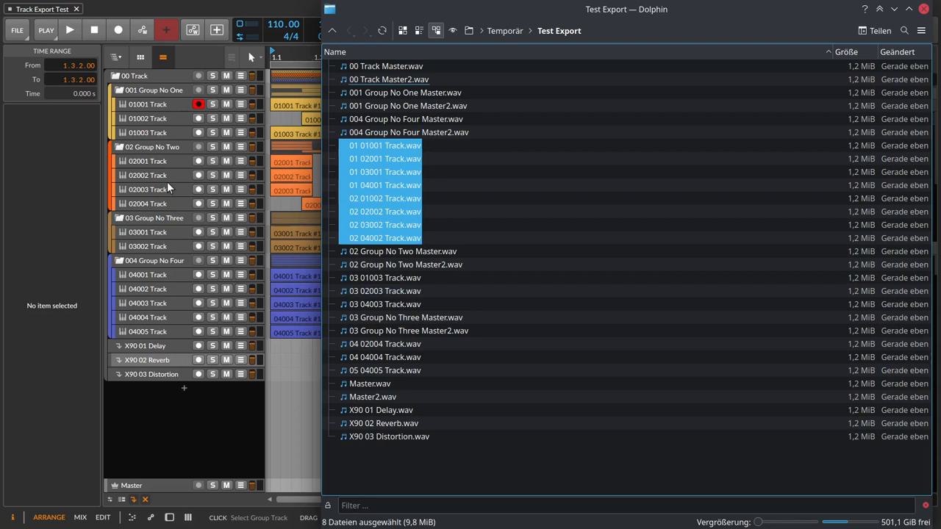
left_click(404, 265)
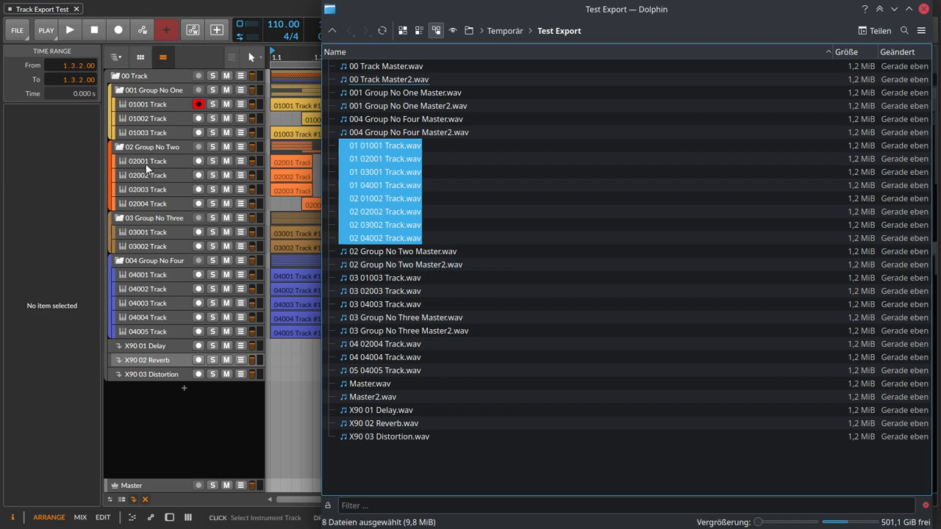
mouse_move(250, 193)
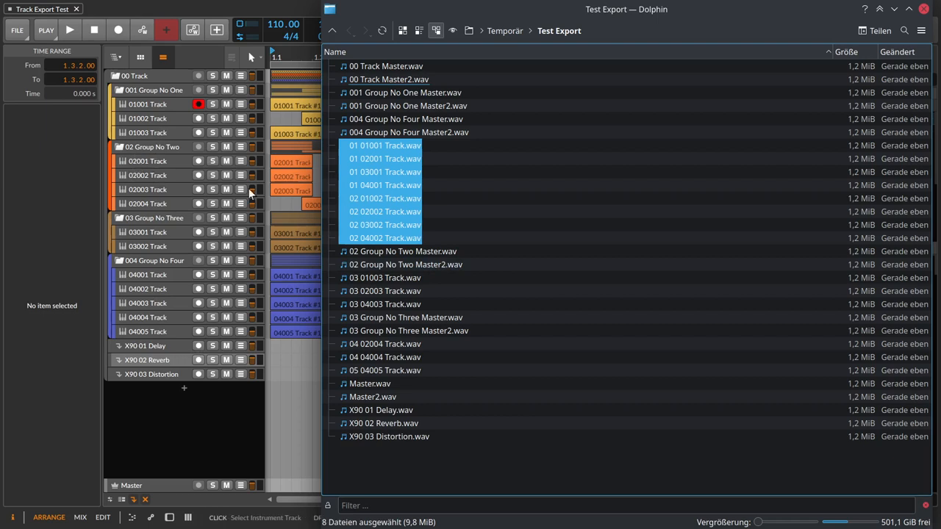
key("ctrl+a")
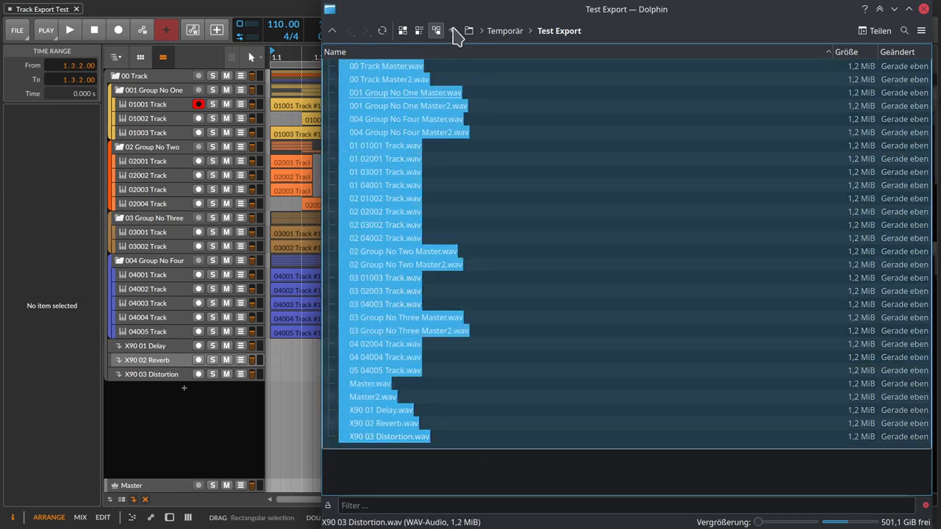
left_click(385, 212)
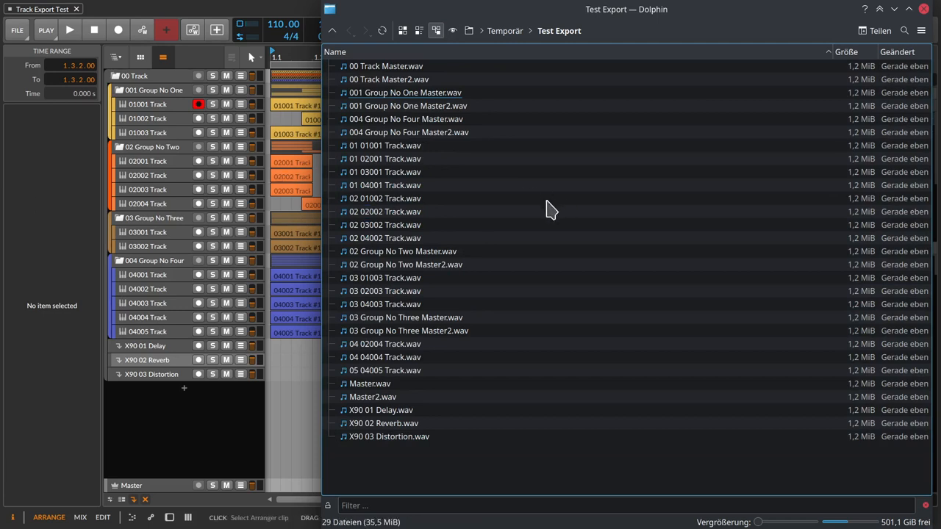
left_click(385, 185)
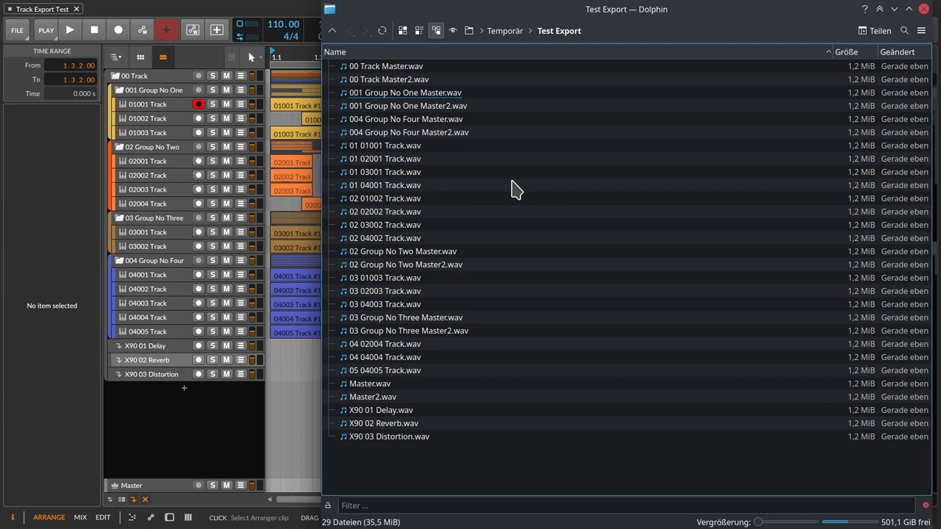
mouse_move(500, 202)
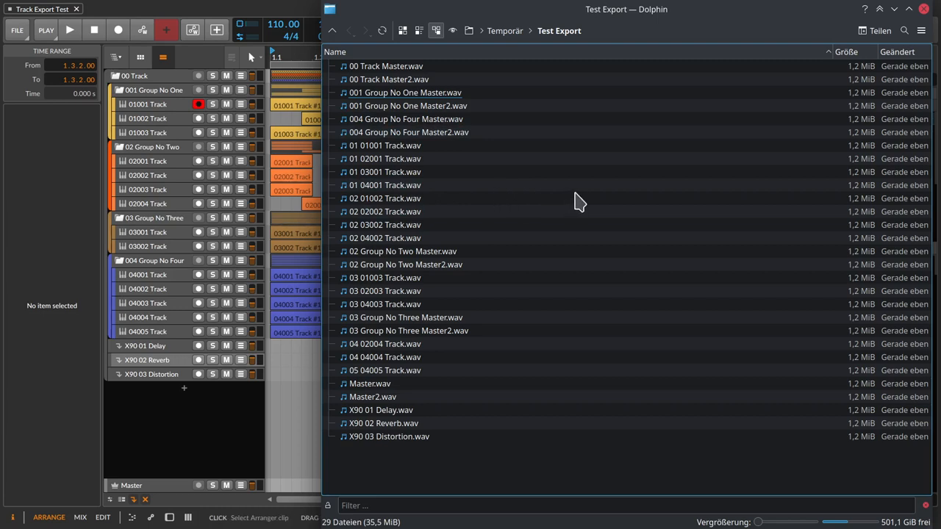
mouse_move(433, 228)
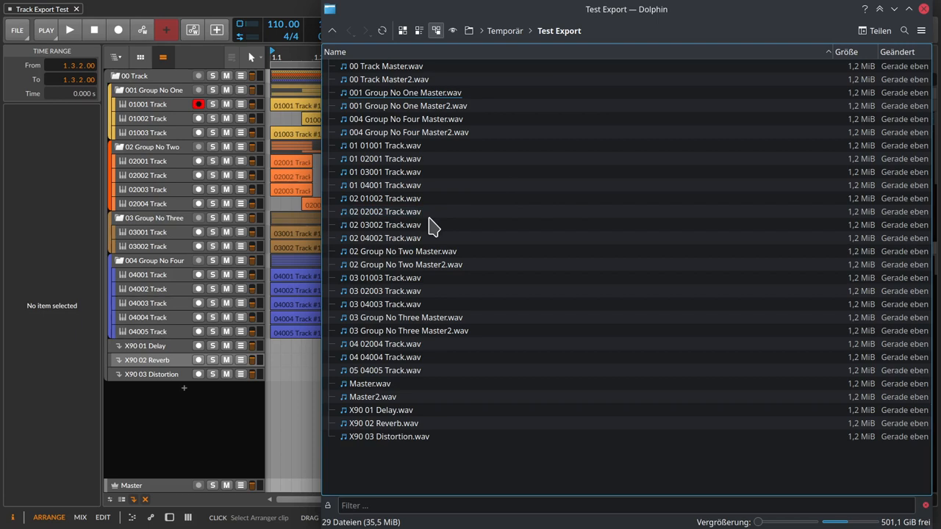
left_click(385, 225)
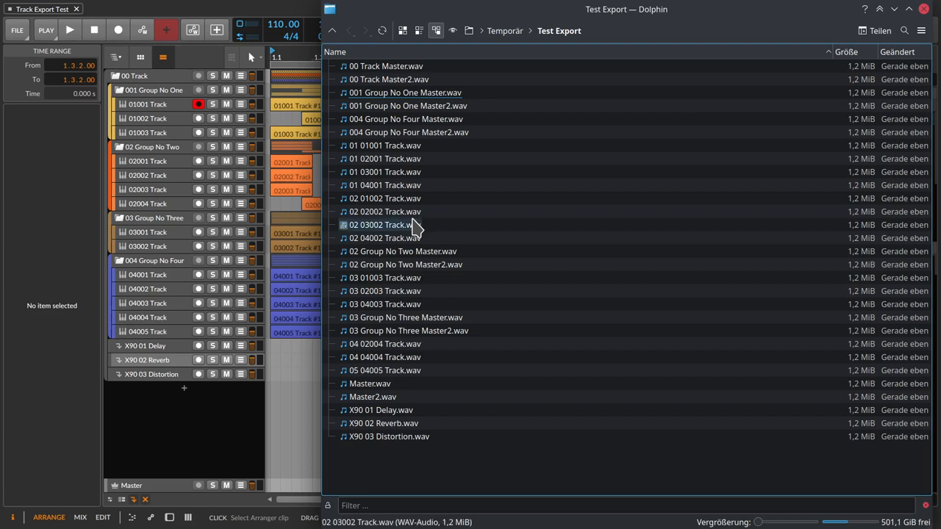
left_click(383, 225)
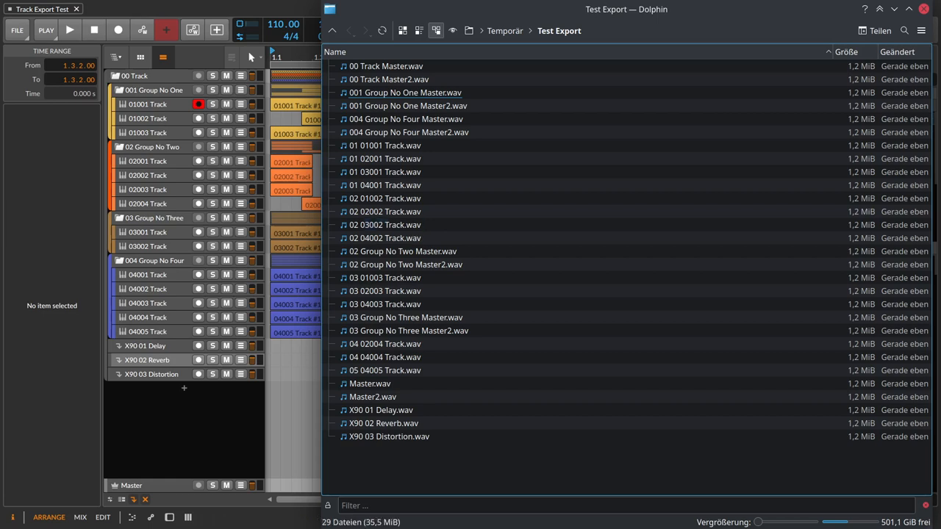
mouse_move(613, 428)
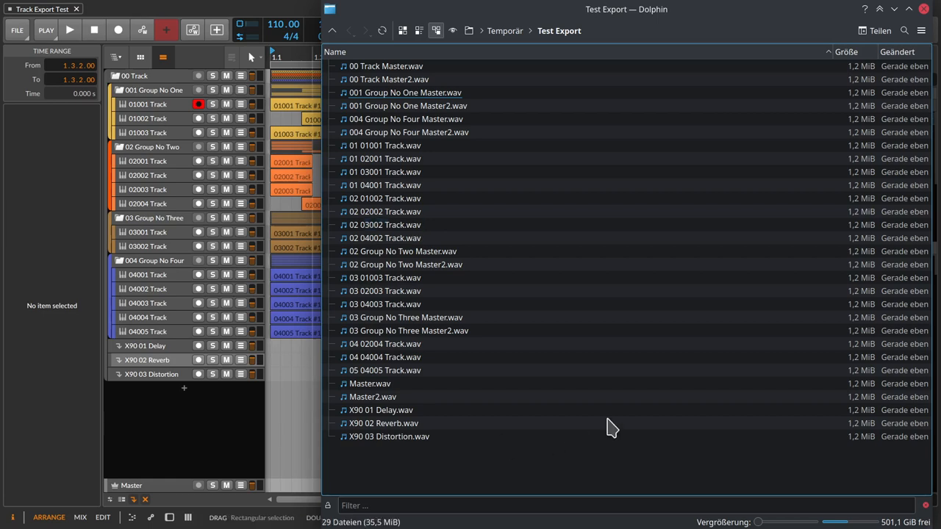